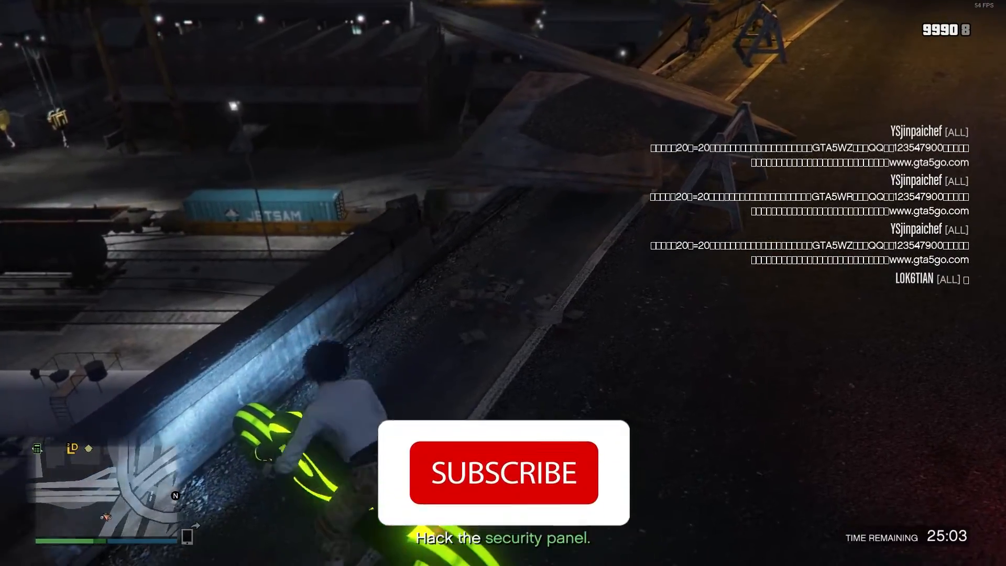
# - Quit Grand Theft Auto V and open This PC from the desktop
pyautogui.click(503, 479)
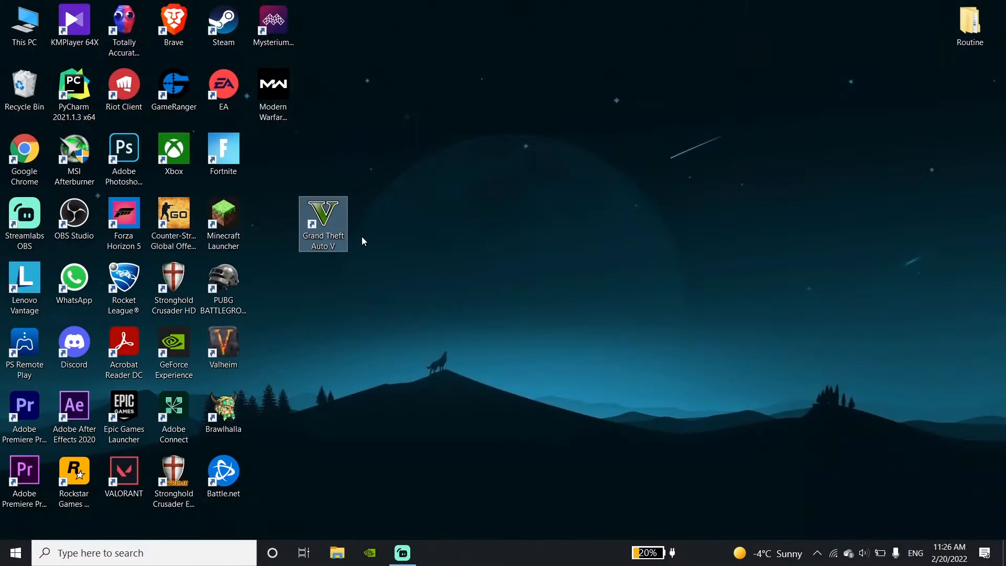
pyautogui.moveTo(370, 256)
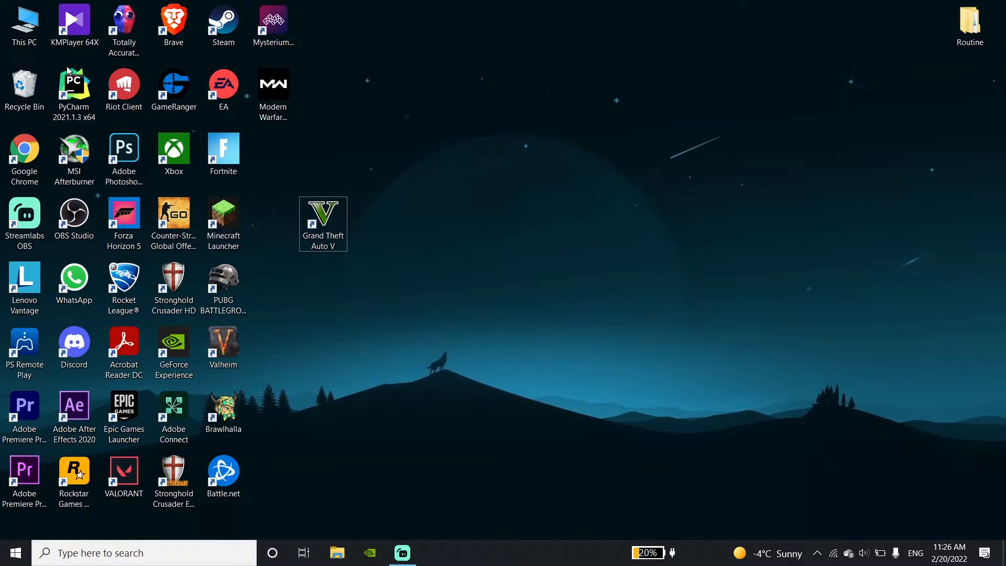
pyautogui.doubleClick(24, 21)
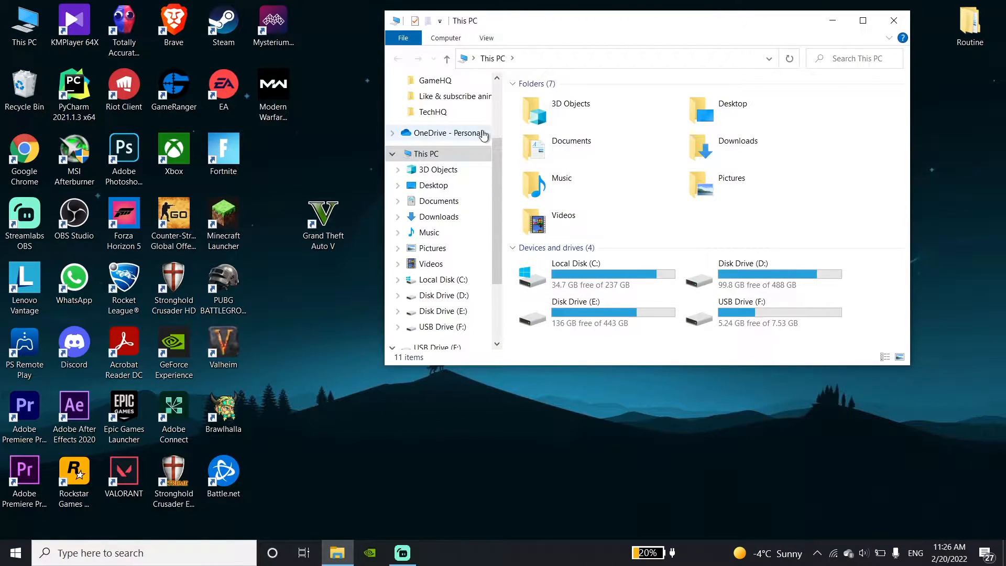
pyautogui.moveTo(600, 158)
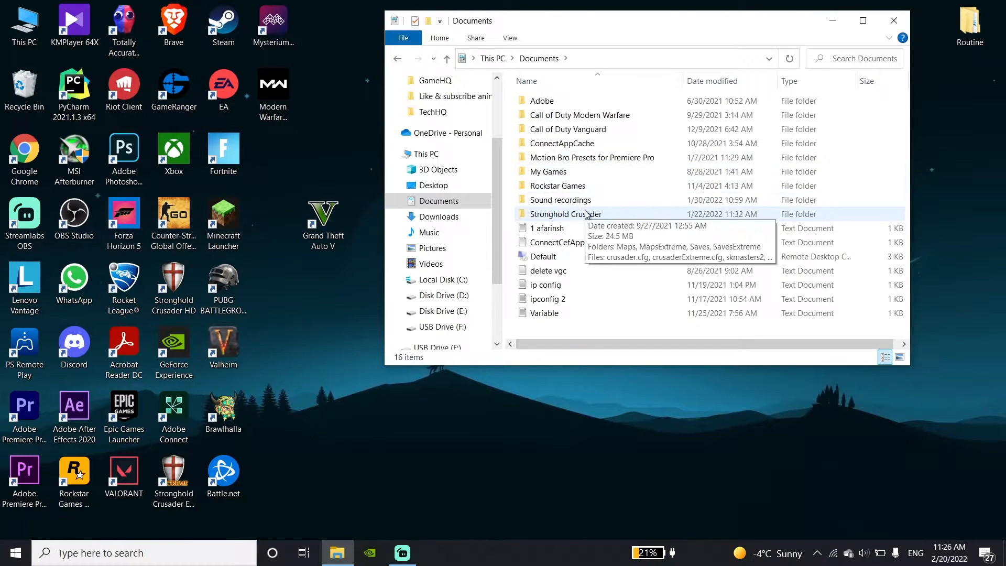
pyautogui.moveTo(583, 190)
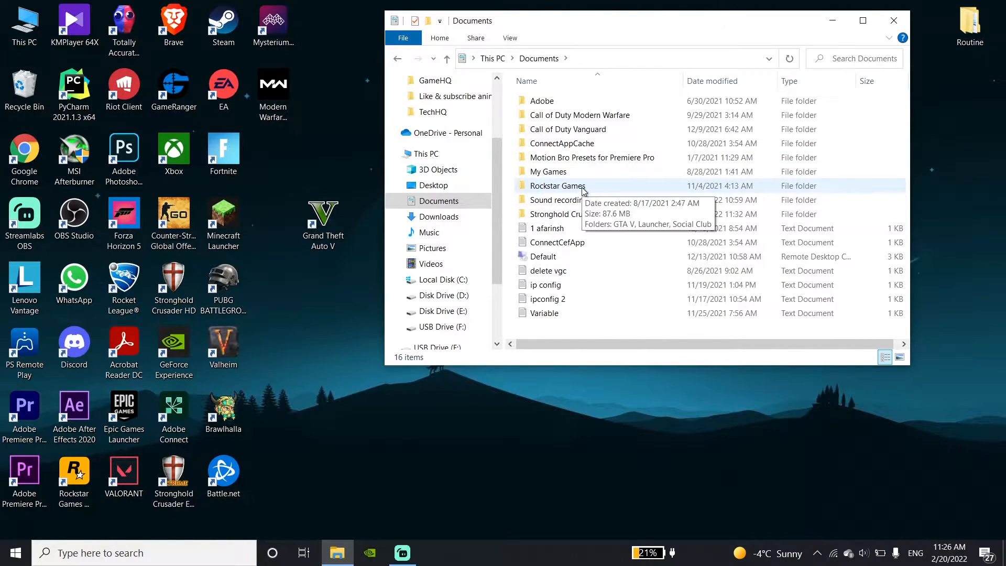
# - Open Documents > Rockstar Games > Social Club in File Explorer
pyautogui.doubleClick(558, 185)
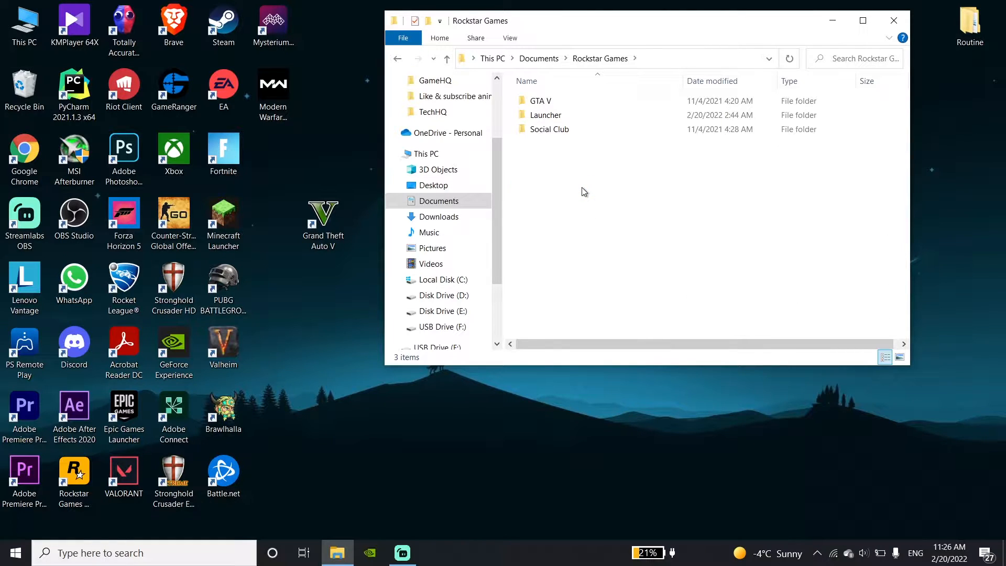
pyautogui.click(549, 128)
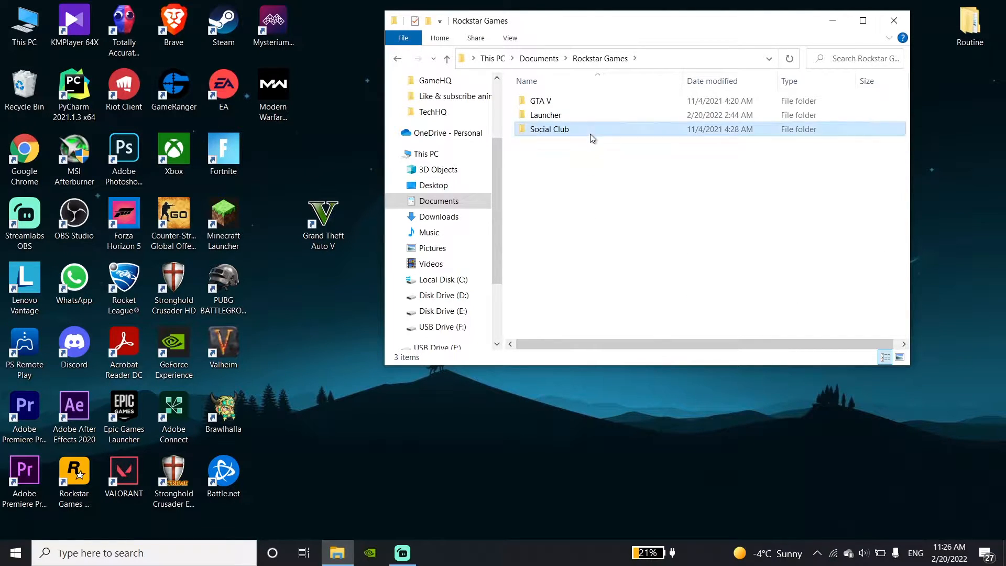
pyautogui.doubleClick(549, 129)
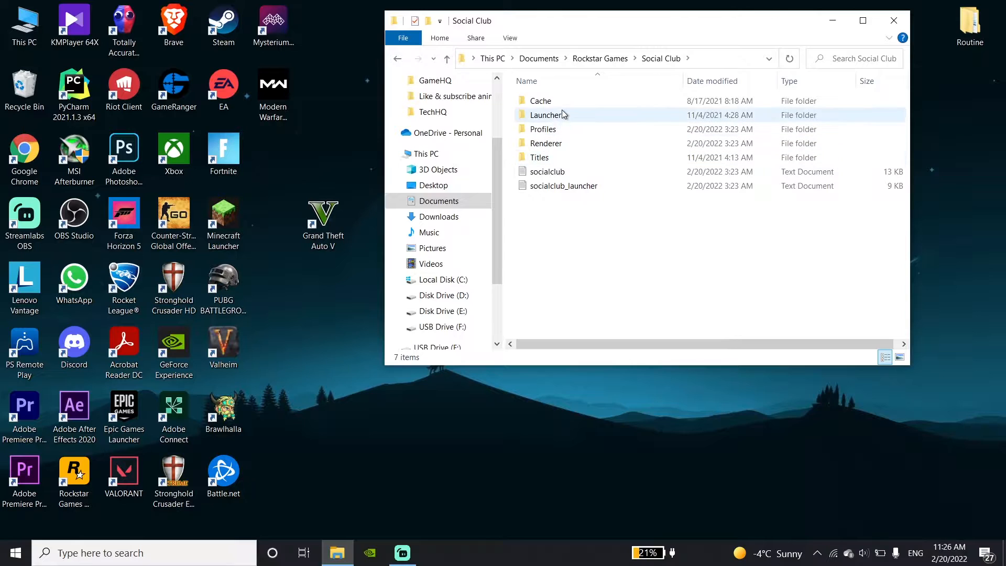
# - Delete the Social Club Cache folder and close File Explorer
pyautogui.rightClick(540, 100)
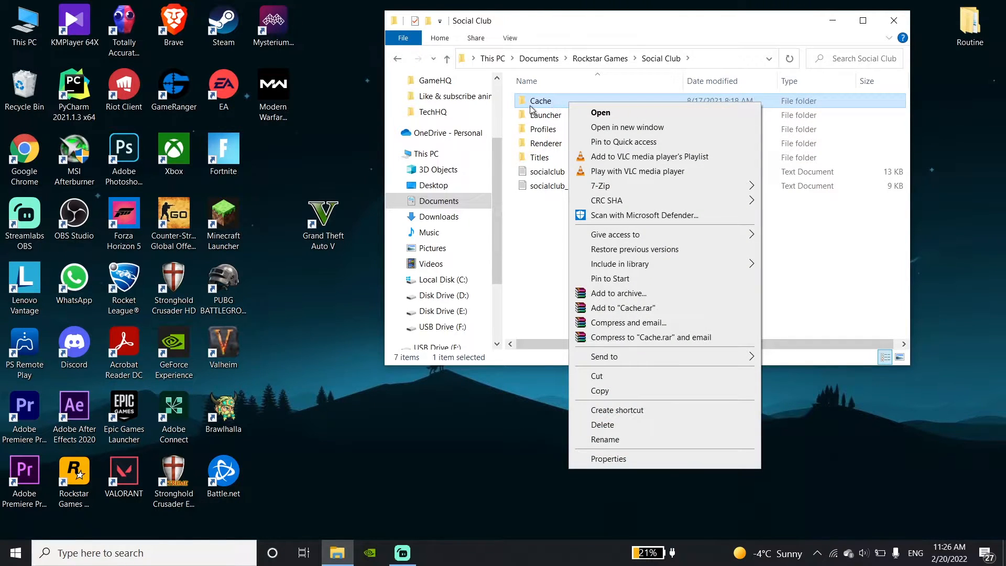
pyautogui.moveTo(618, 426)
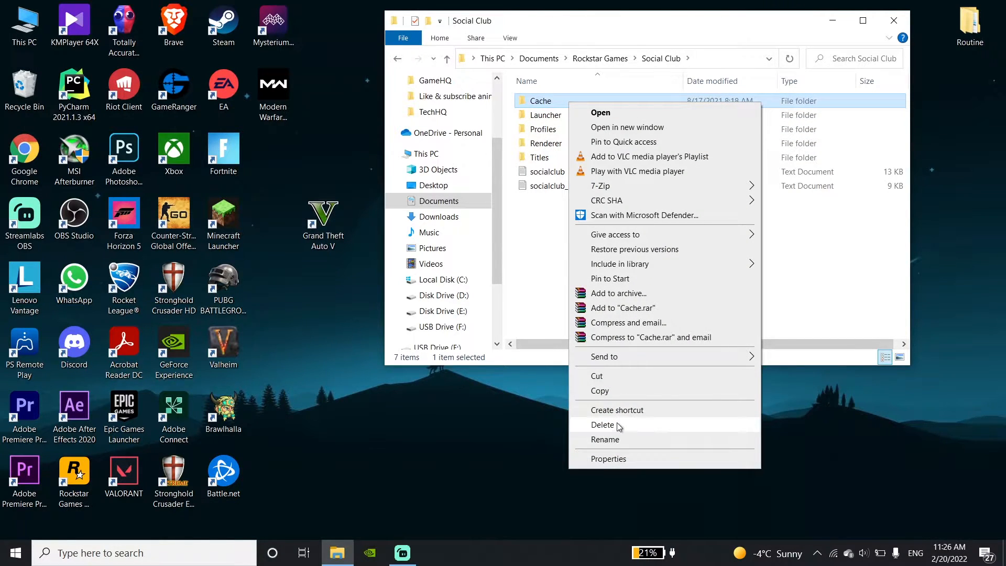
pyautogui.moveTo(622, 428)
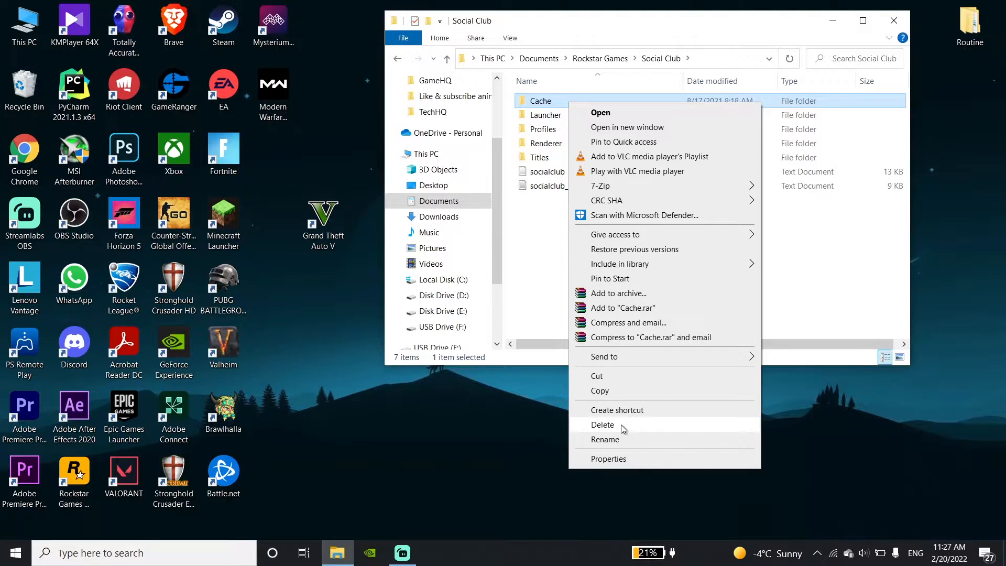
pyautogui.click(617, 425)
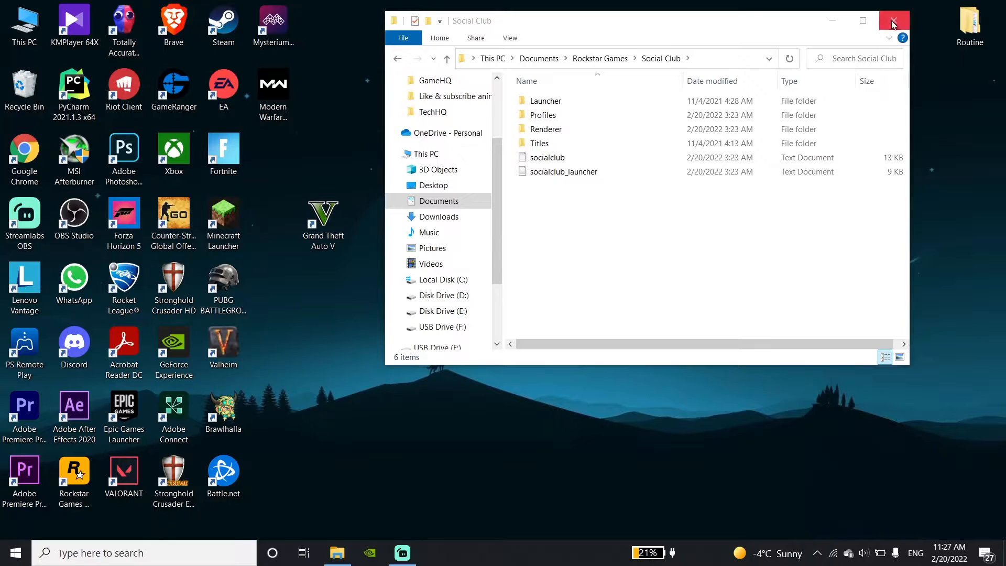
pyautogui.click(893, 20)
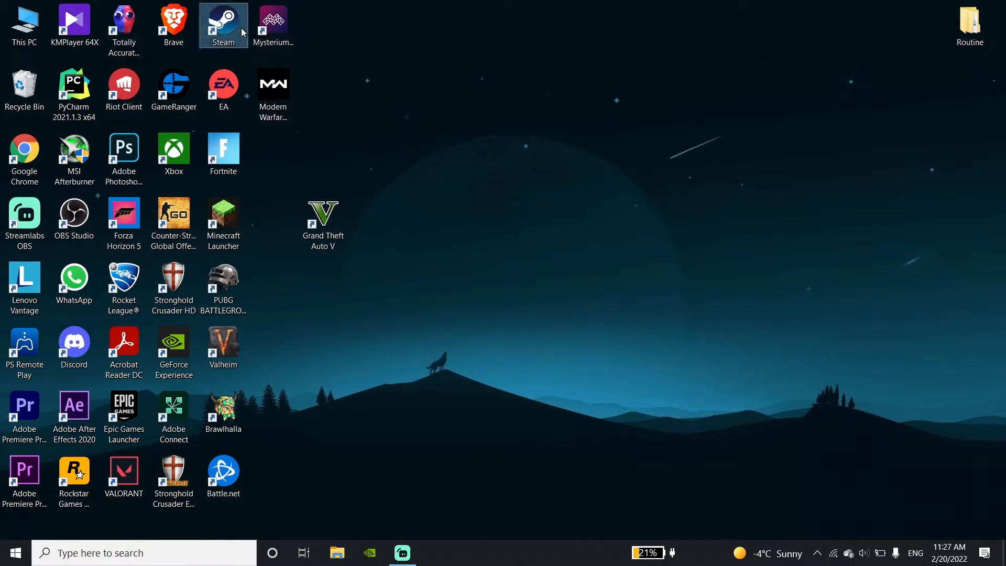
# - Launch Steam from its desktop shortcut
pyautogui.doubleClick(223, 20)
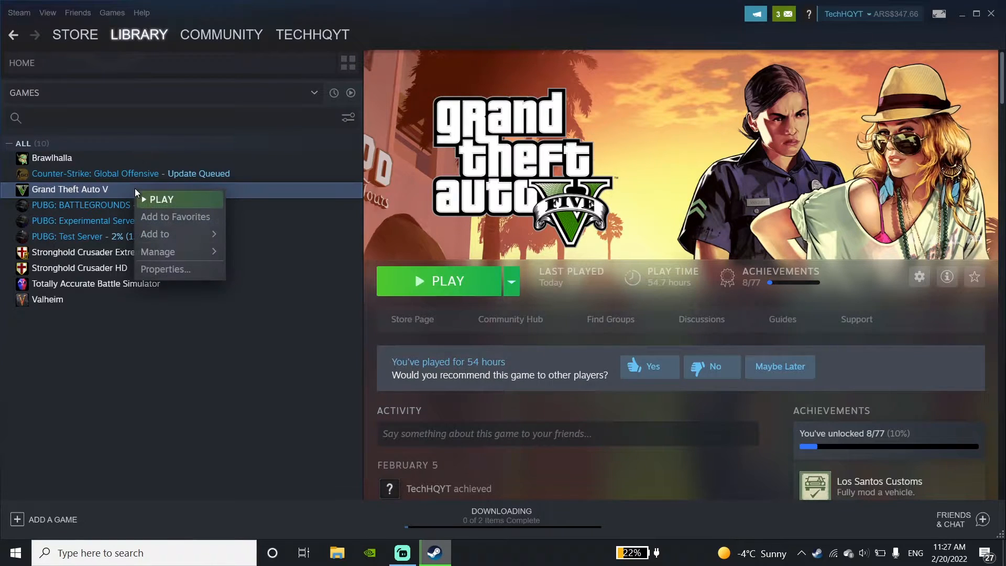
pyautogui.moveTo(206, 282)
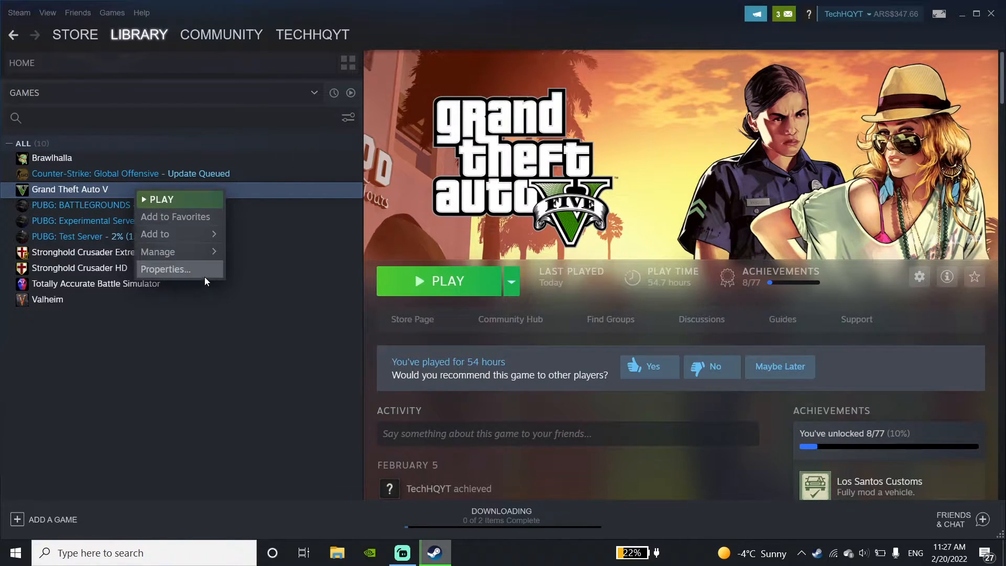
# - Open Grand Theft Auto V's Properties at the Local Files tab
pyautogui.click(165, 269)
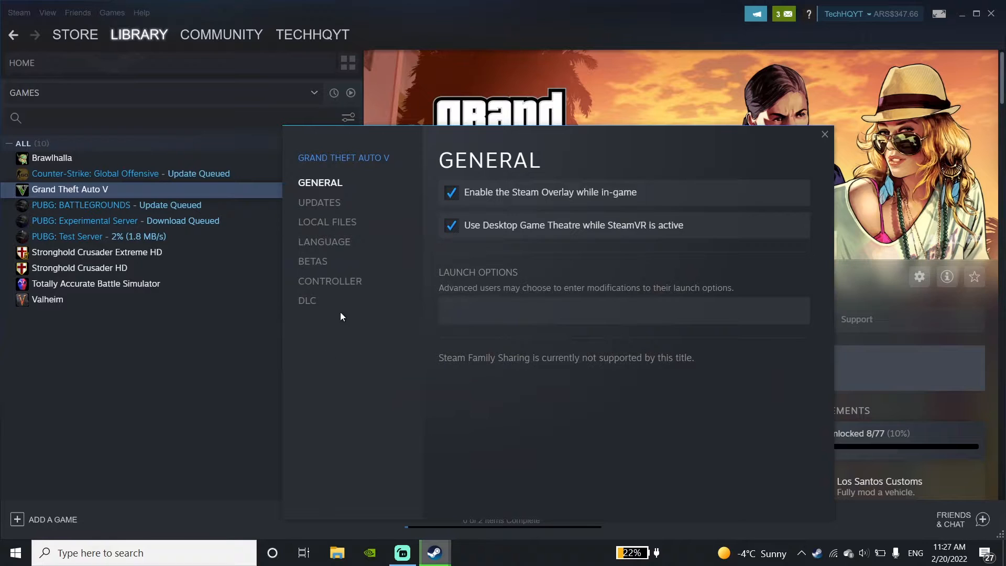
pyautogui.click(327, 222)
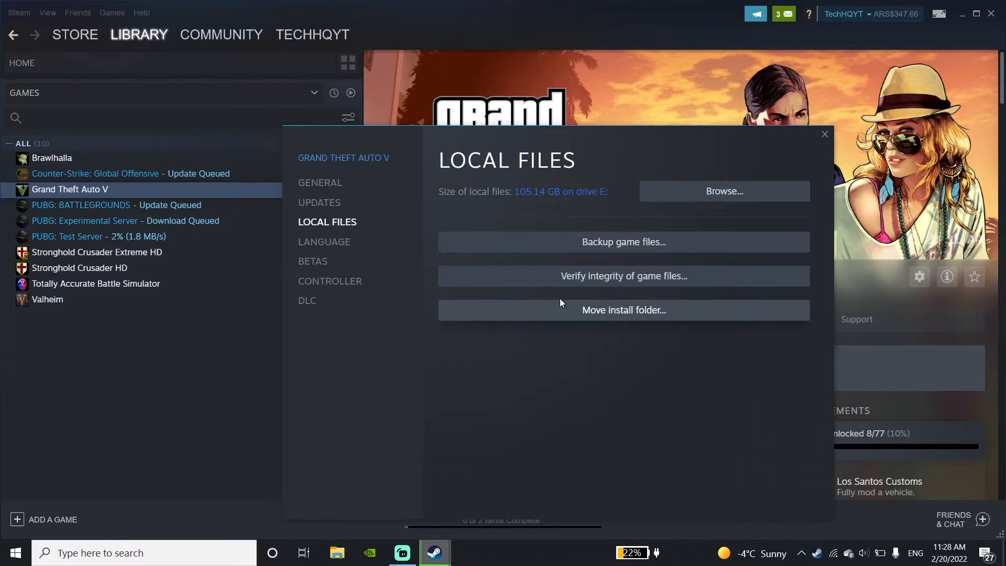
pyautogui.moveTo(685, 284)
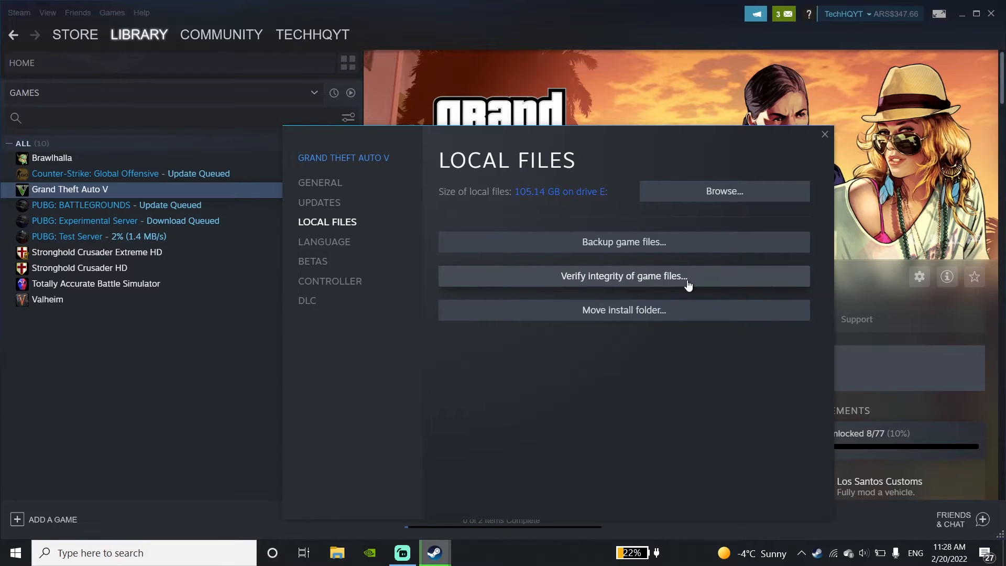
pyautogui.moveTo(703, 281)
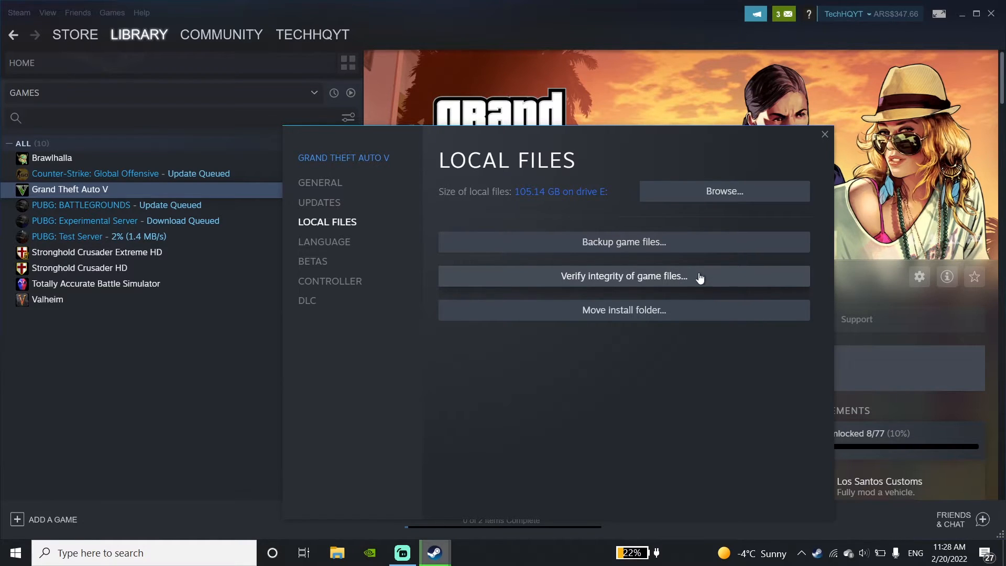
pyautogui.moveTo(674, 283)
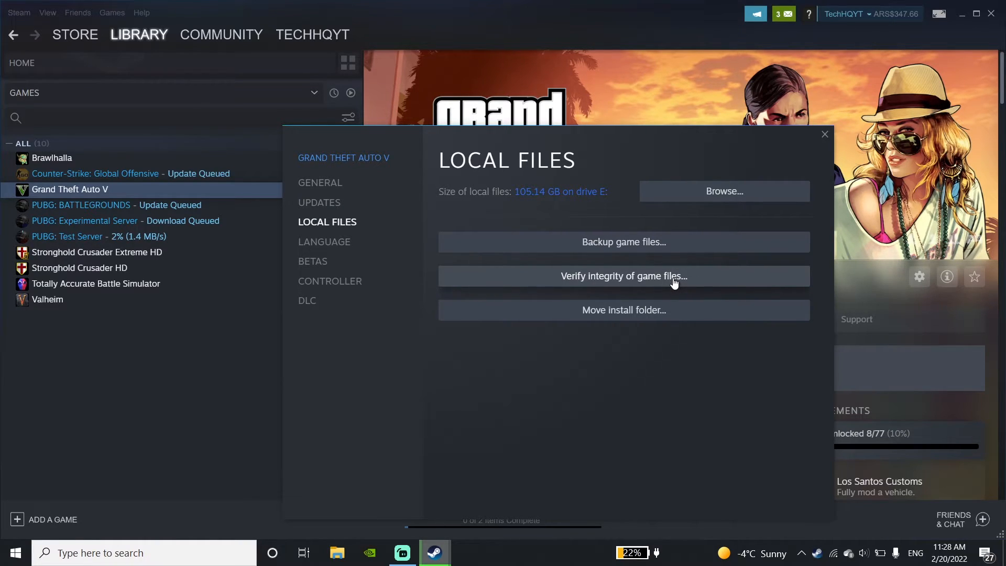
pyautogui.moveTo(683, 287)
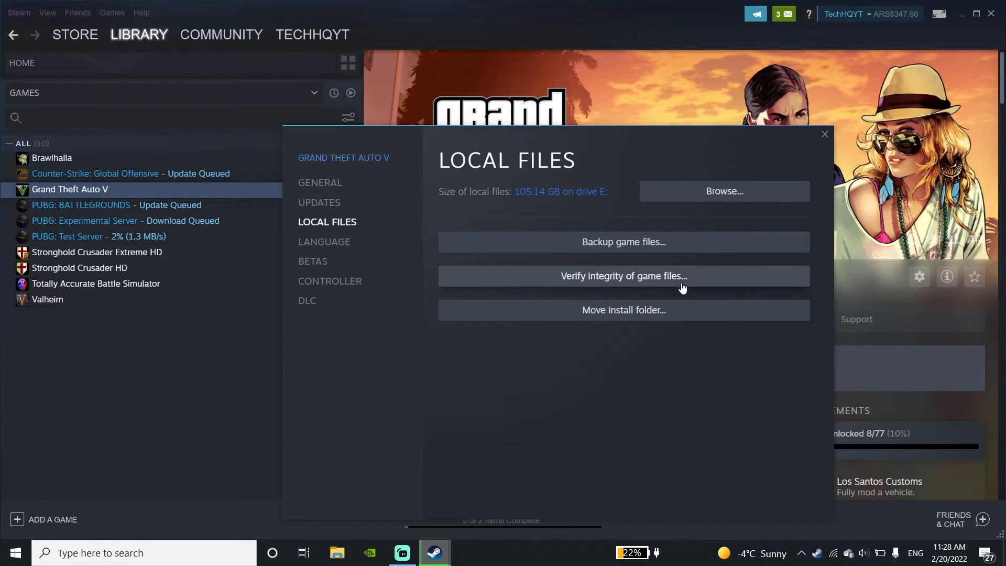
pyautogui.moveTo(709, 277)
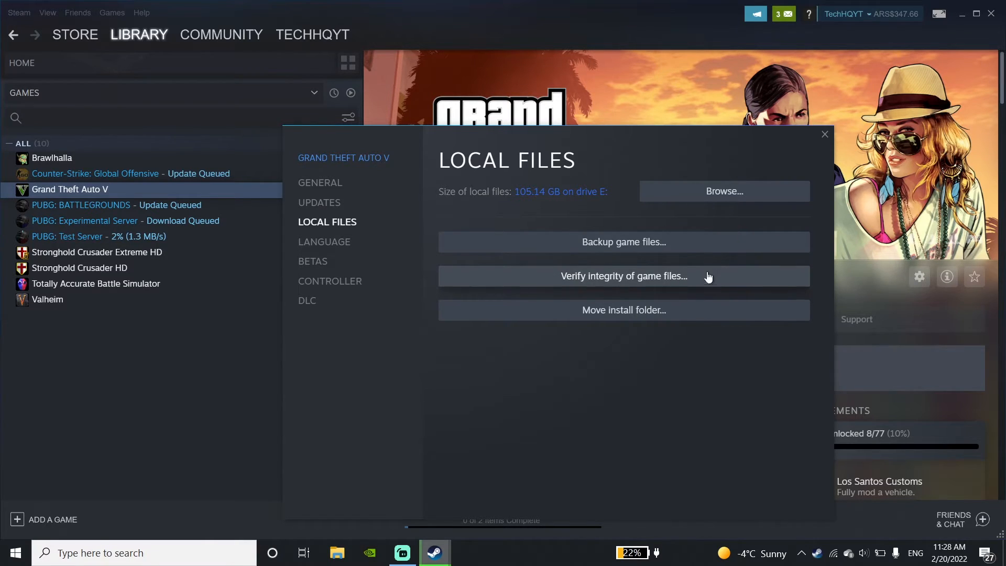
pyautogui.moveTo(827, 136)
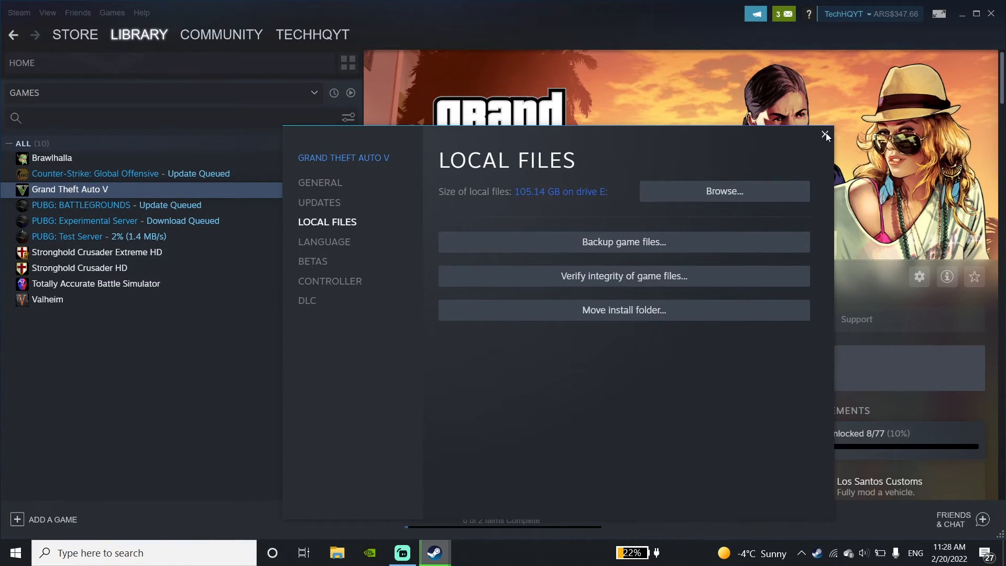
# - Close the properties, pause the PUBG: Test Server download, and exit Steam
pyautogui.click(825, 135)
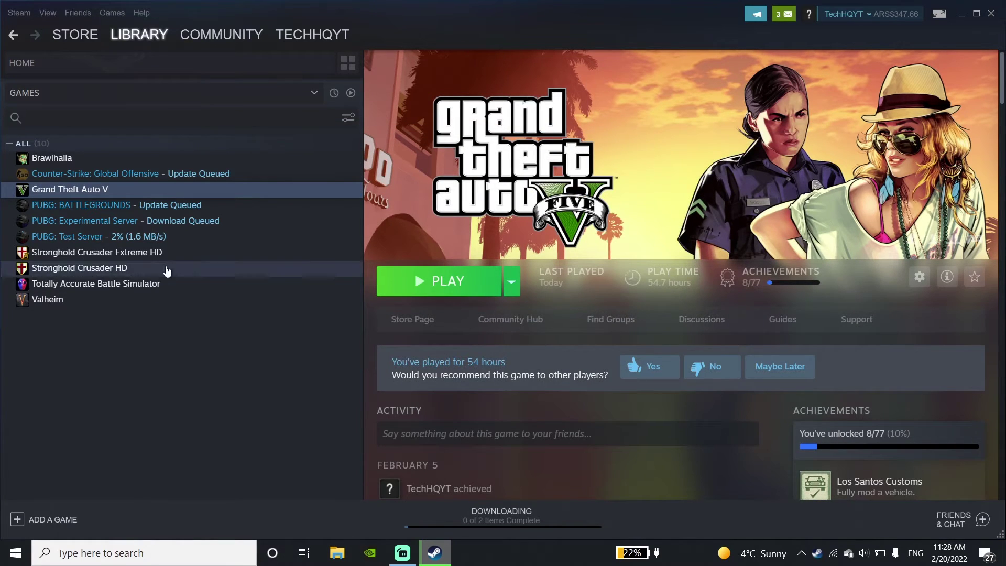
pyautogui.click(68, 237)
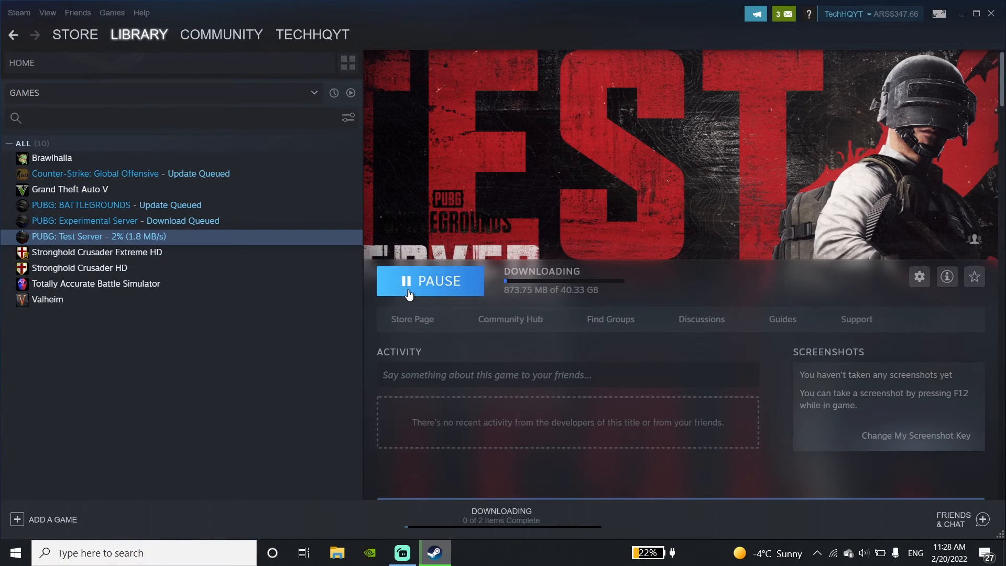
pyautogui.click(431, 281)
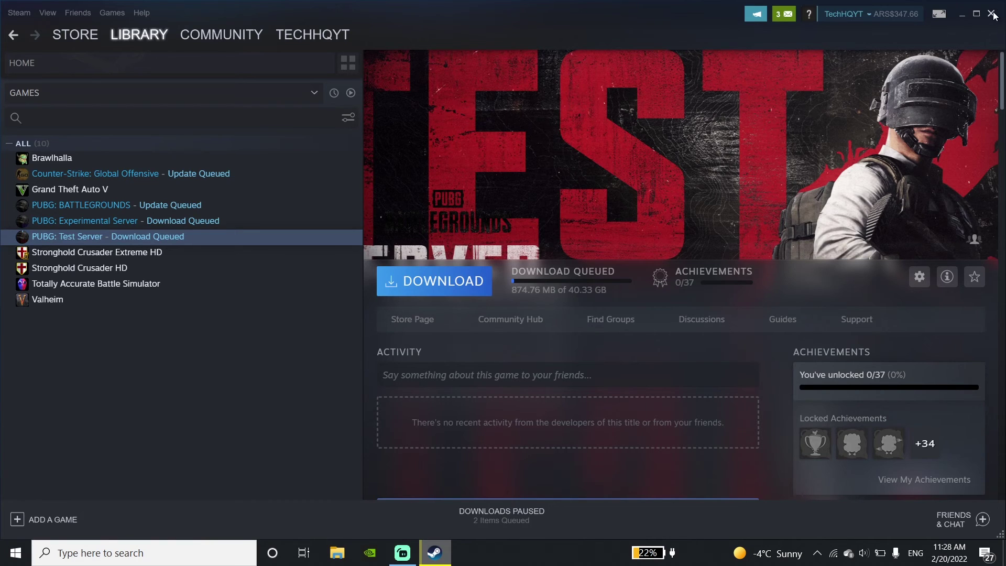
pyautogui.click(992, 12)
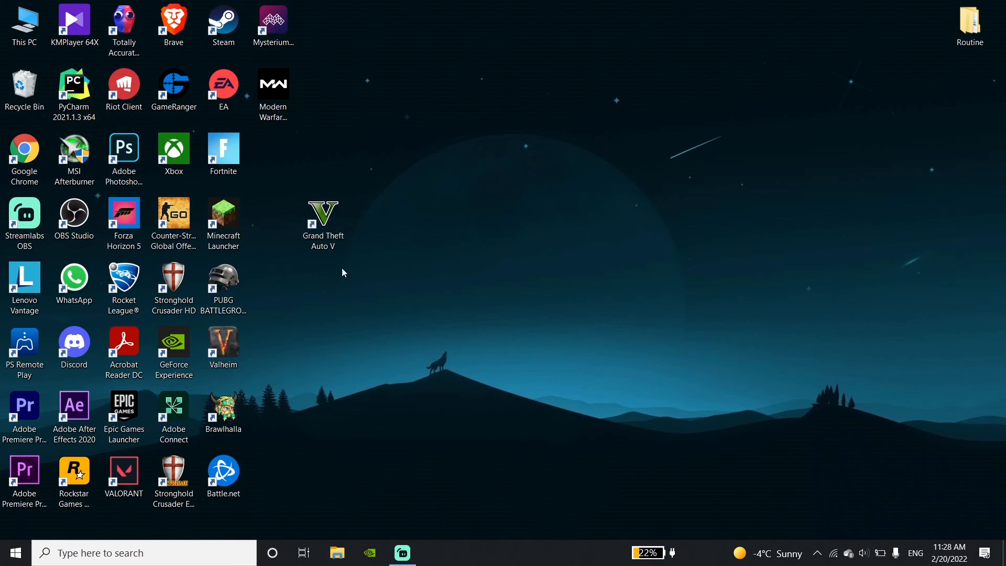